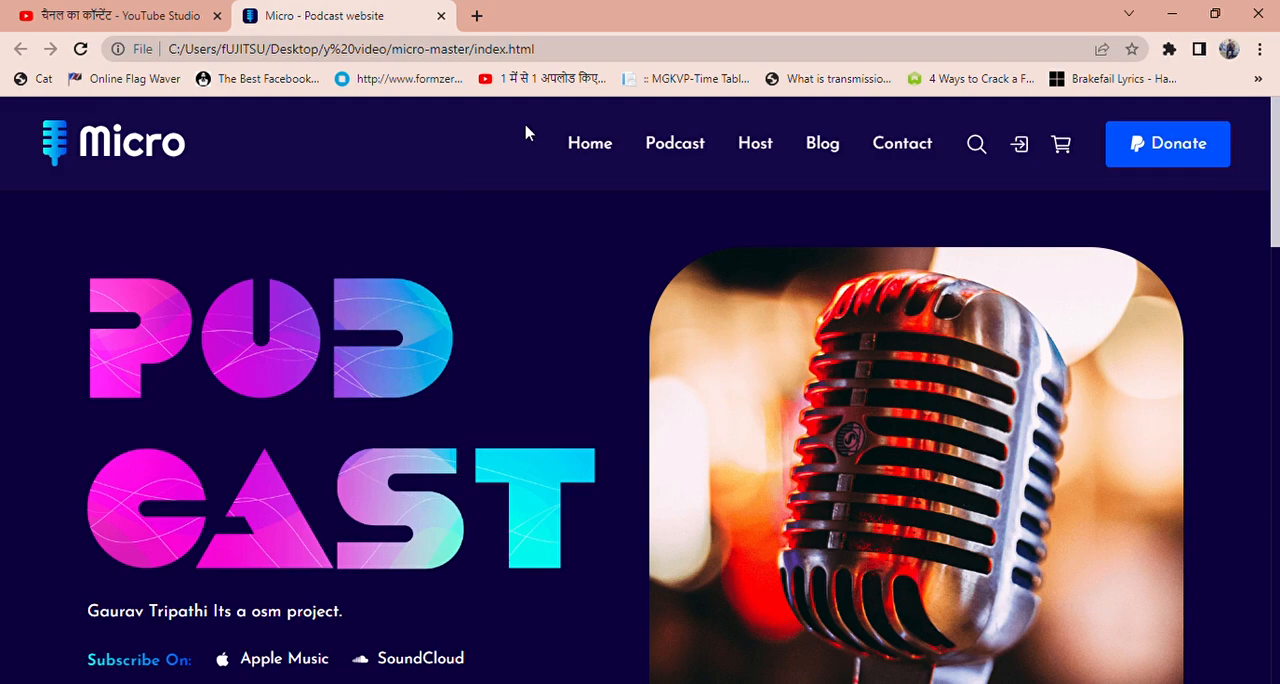
mouse_move(1265, 137)
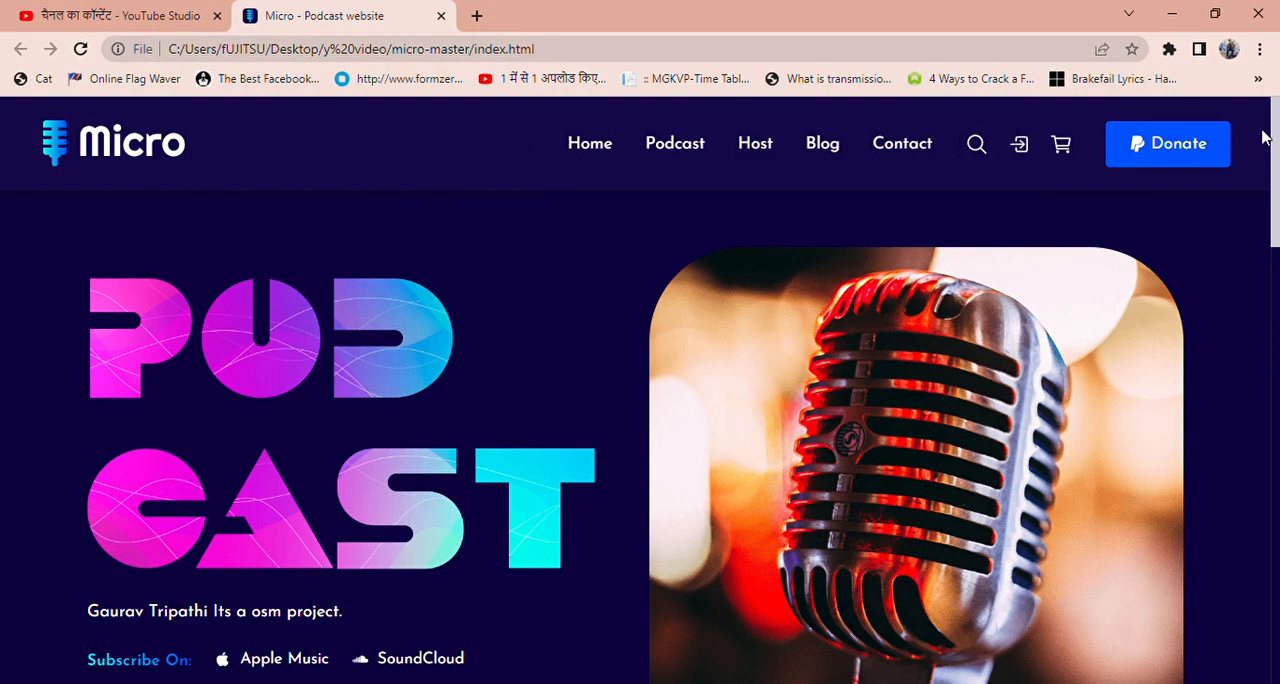
Step: Scroll down below the hero to show episode cards 01–04
scroll("down", 3)
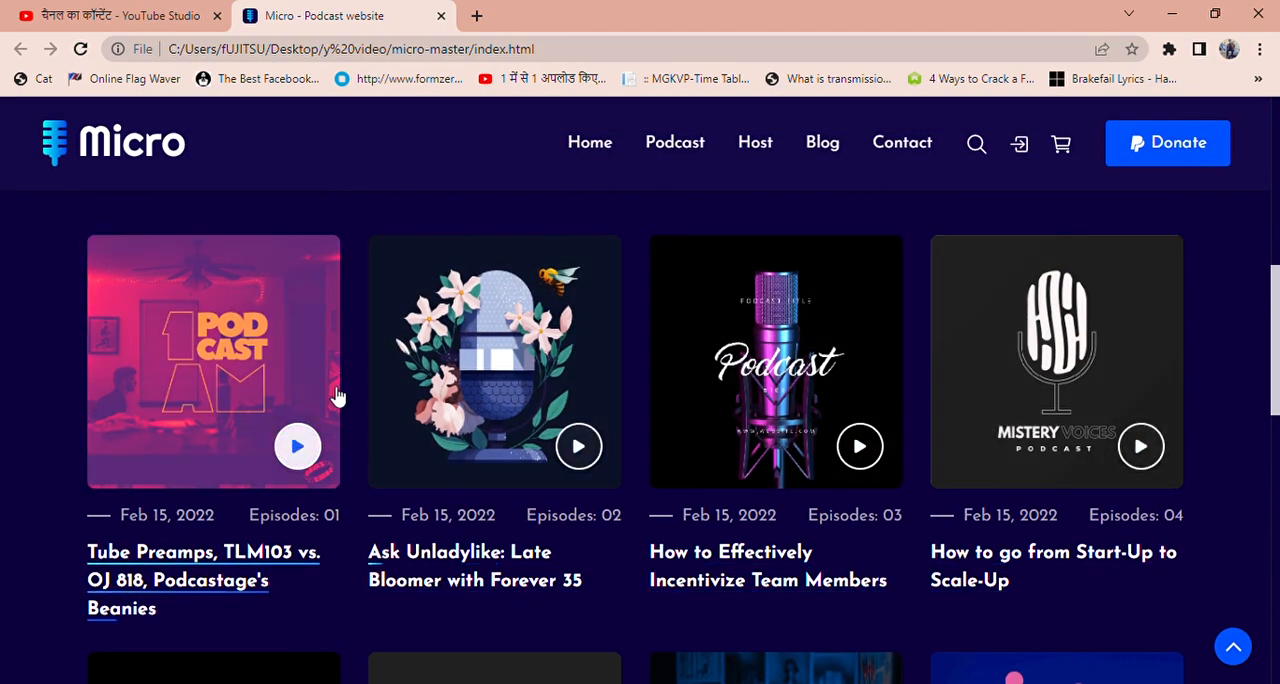
Step: Scroll past episodes 05–08 to the 'Sign Up For Our Newsletter' banner
scroll("down", 3)
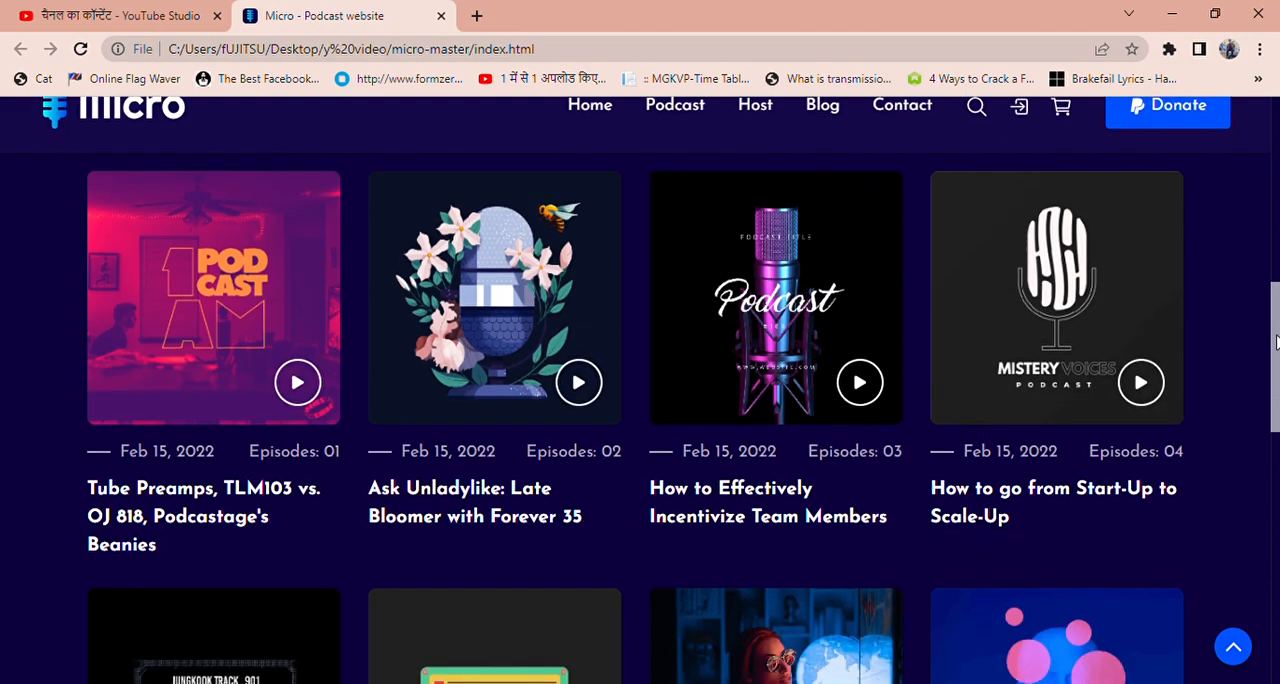
scroll("down", 3)
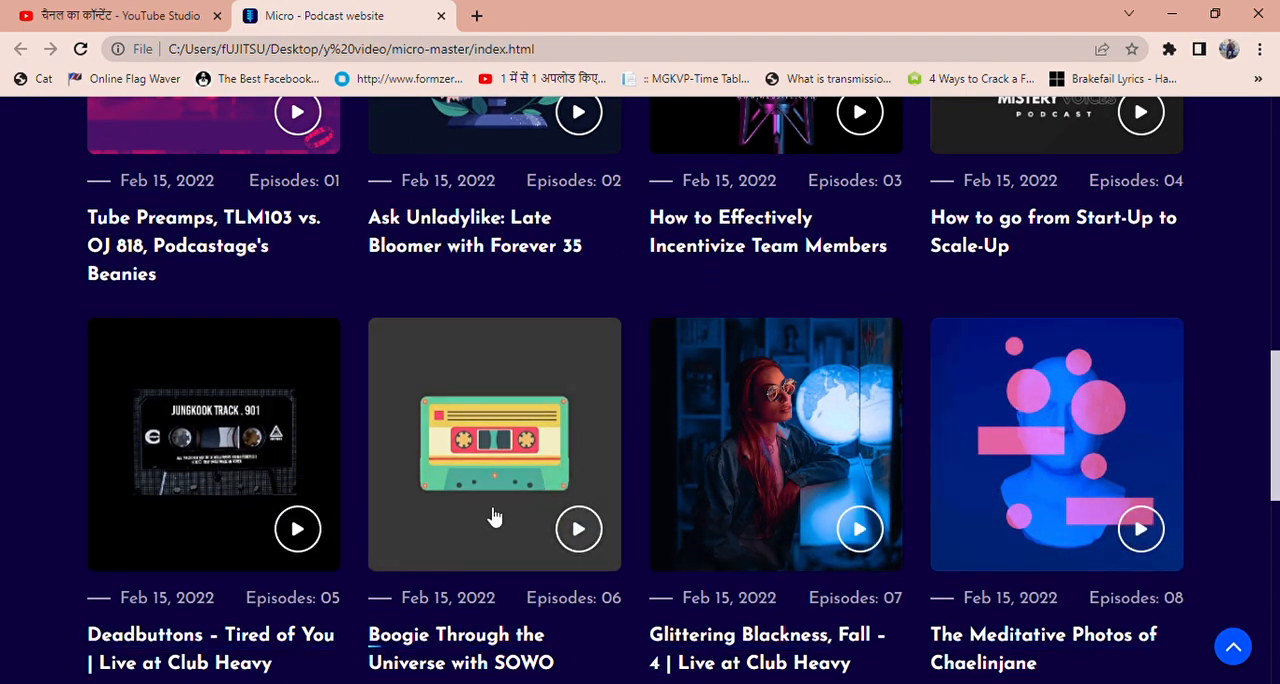
scroll("down", 3)
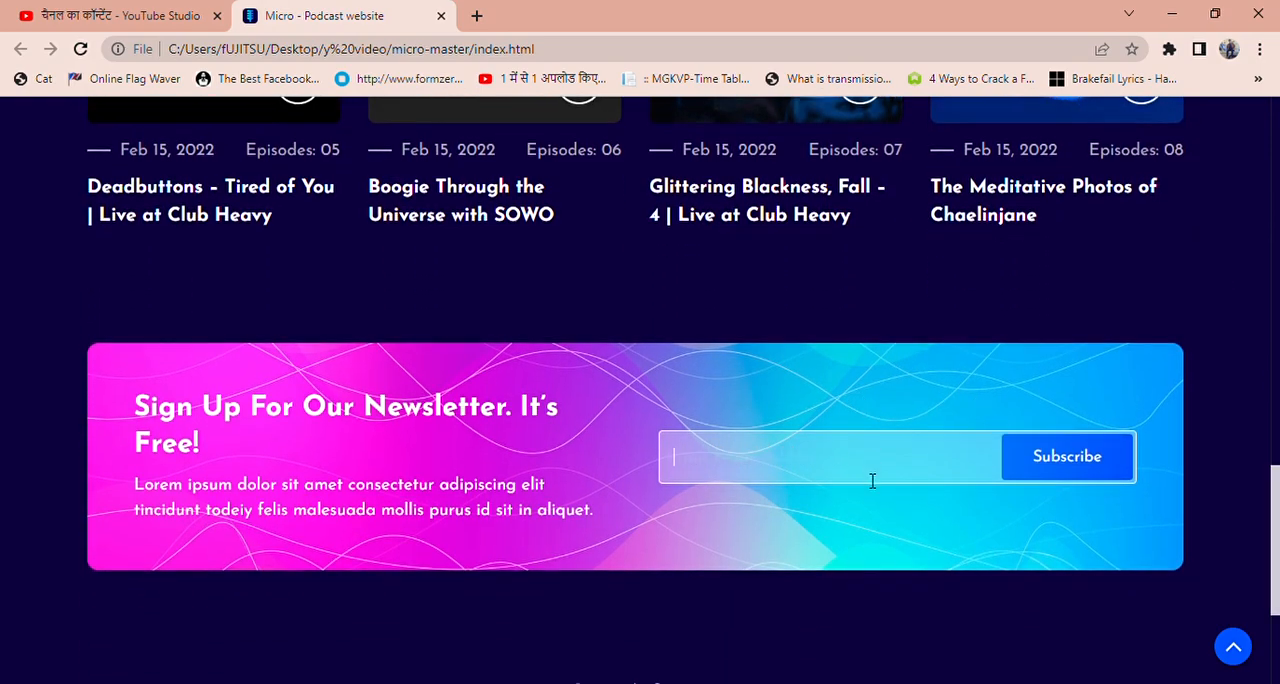
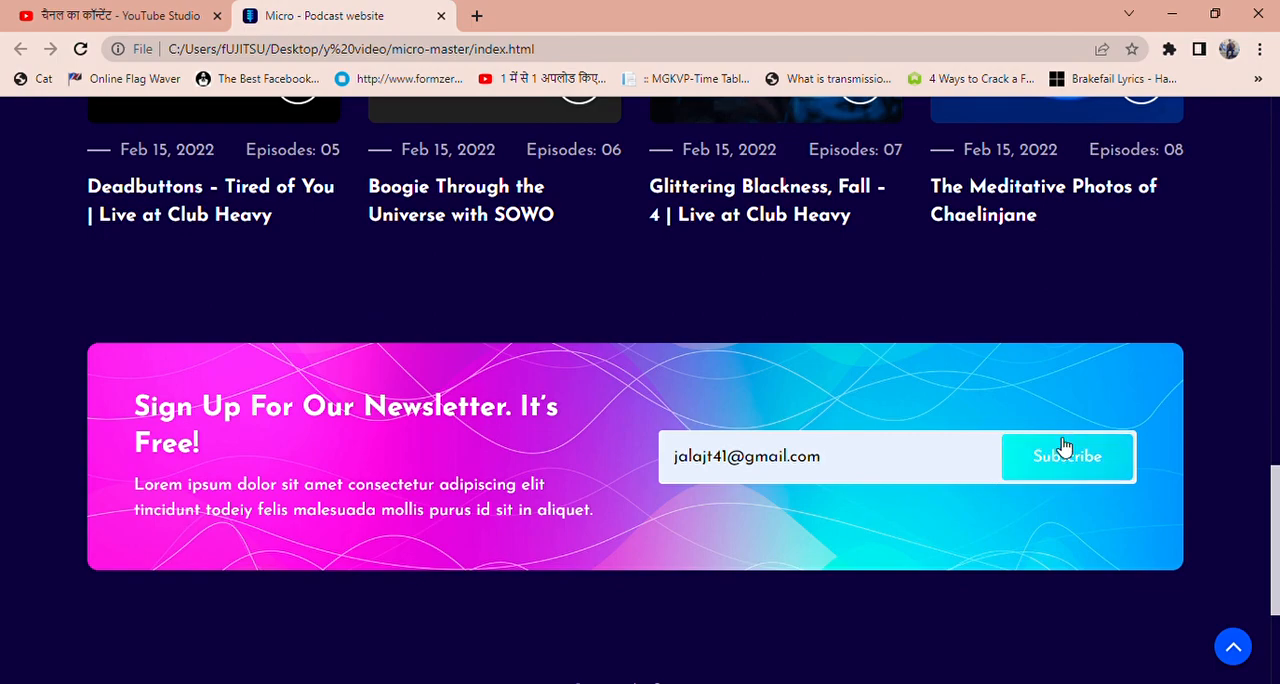
left_click(1067, 456)
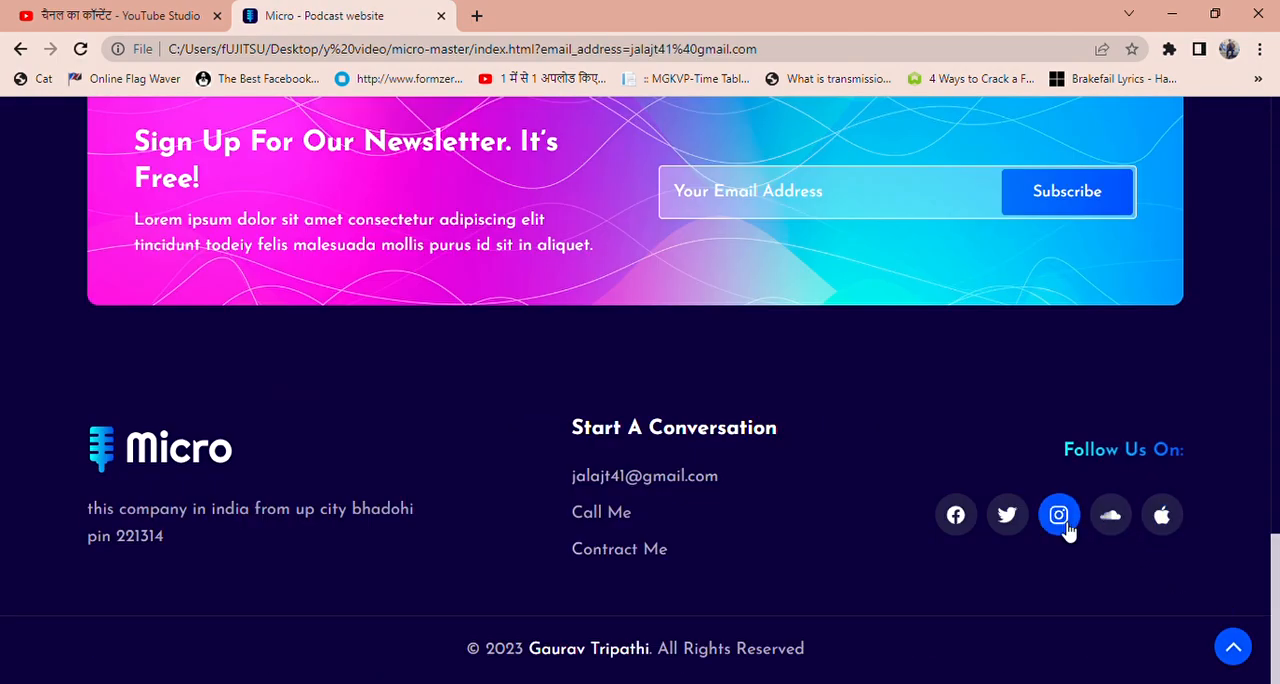
mouse_move(558, 630)
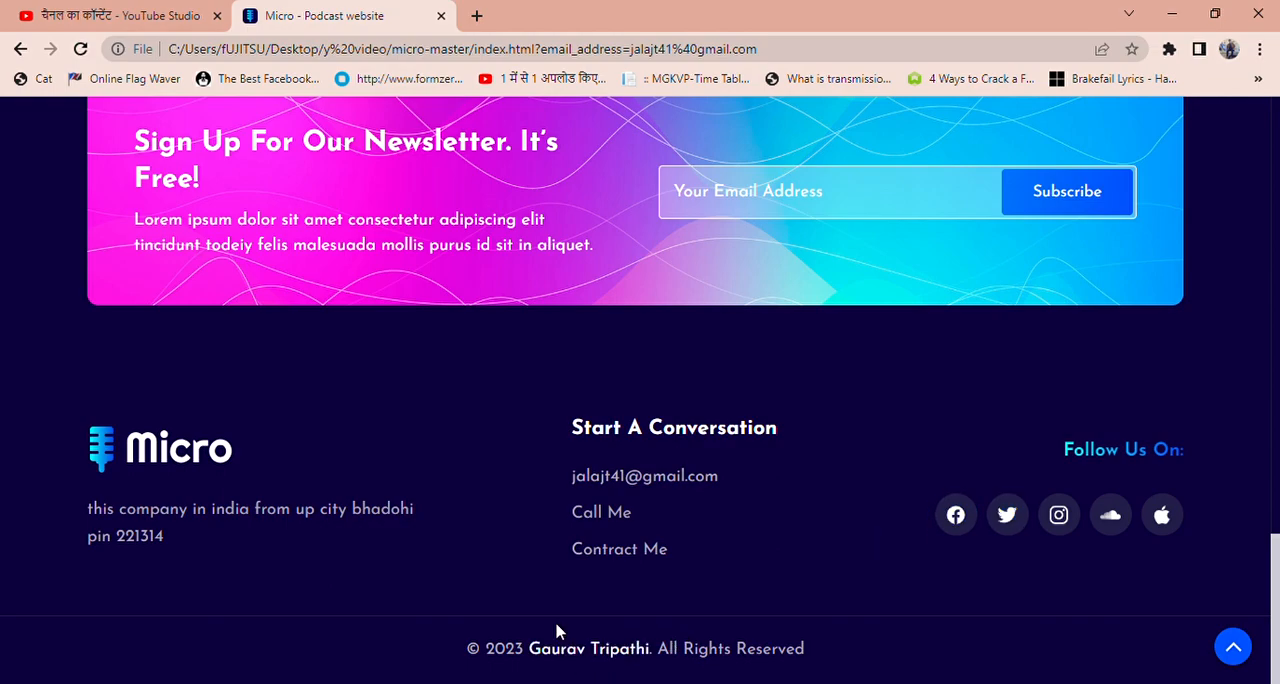
scroll("up", 3)
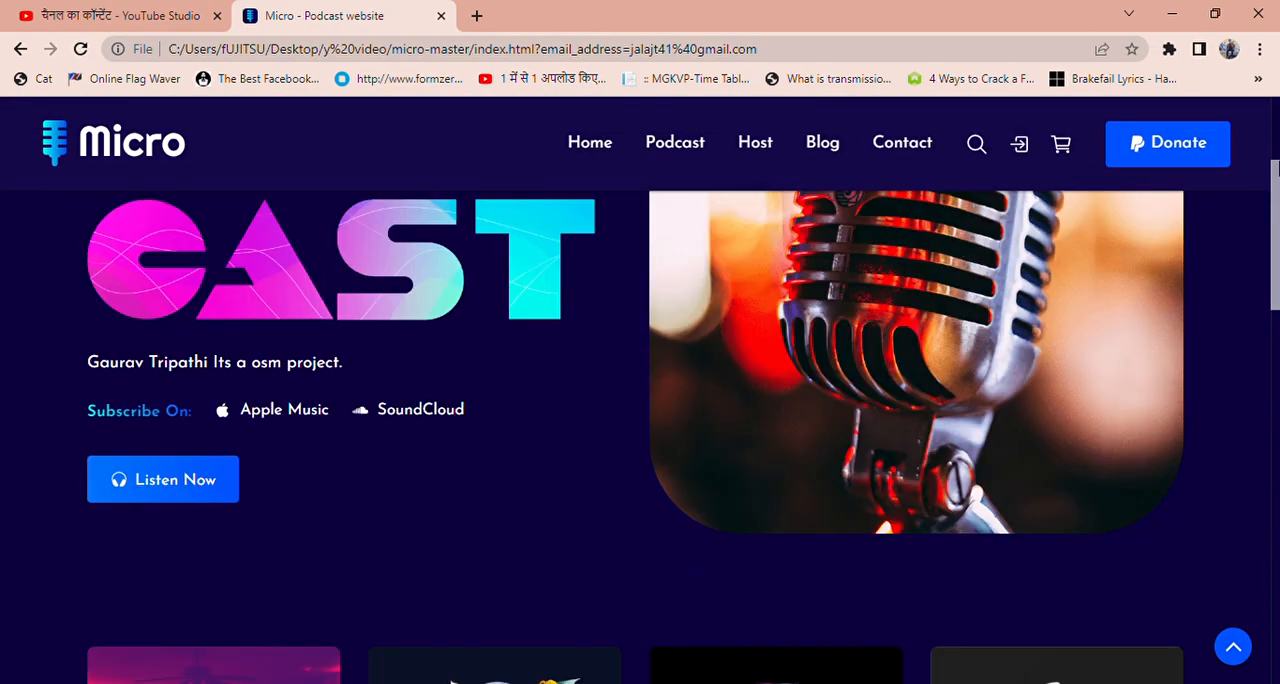
scroll("down", 3)
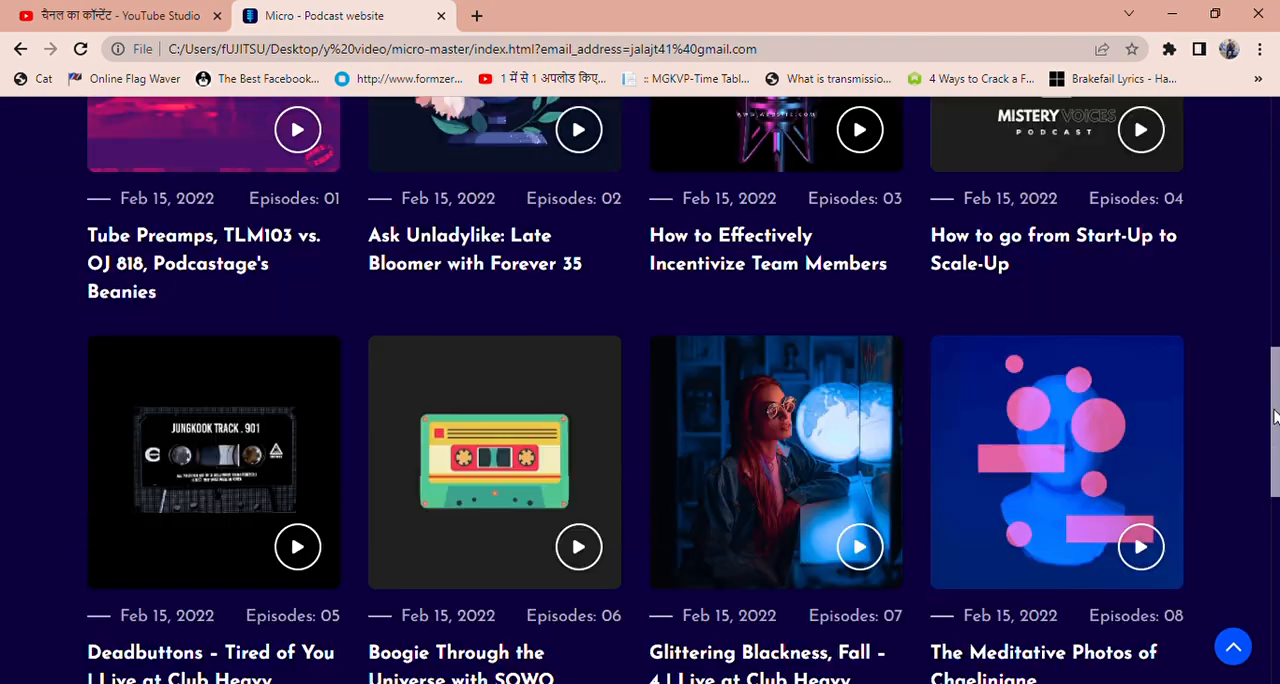
scroll("down", 3)
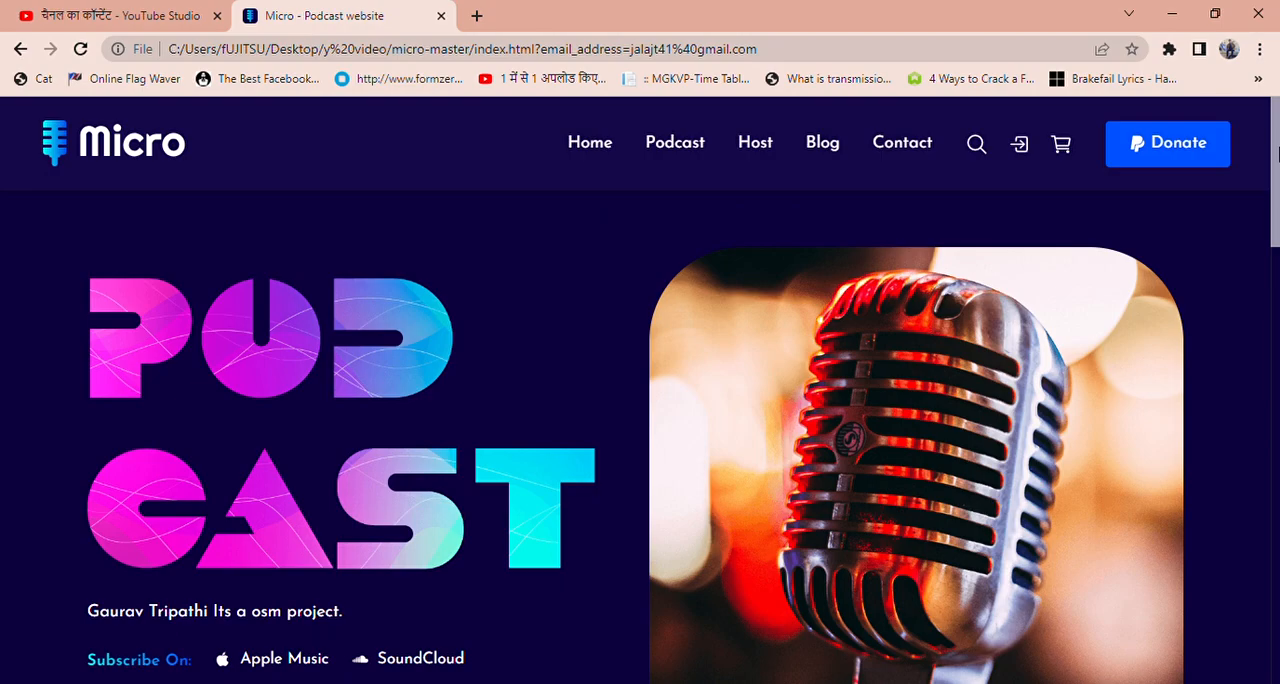
Step: Scroll to the footer and use the blue back-to-top arrow to reach the hero
scroll("down", 3)
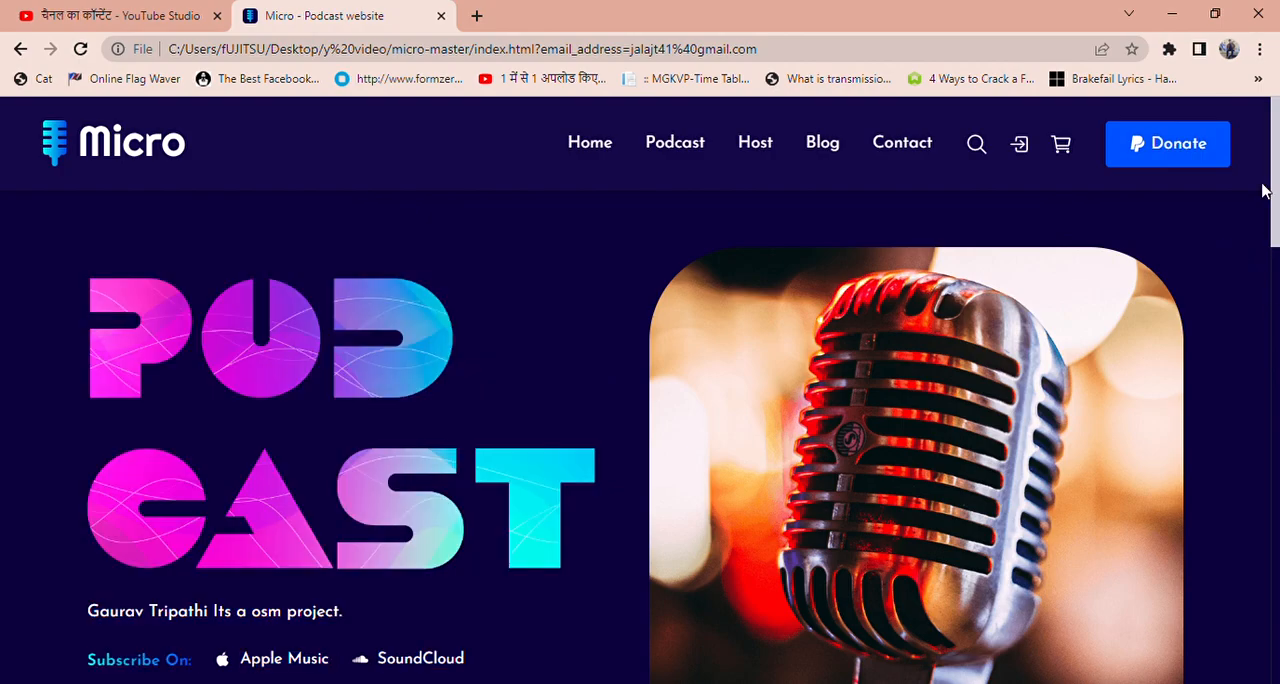
scroll("down", 3)
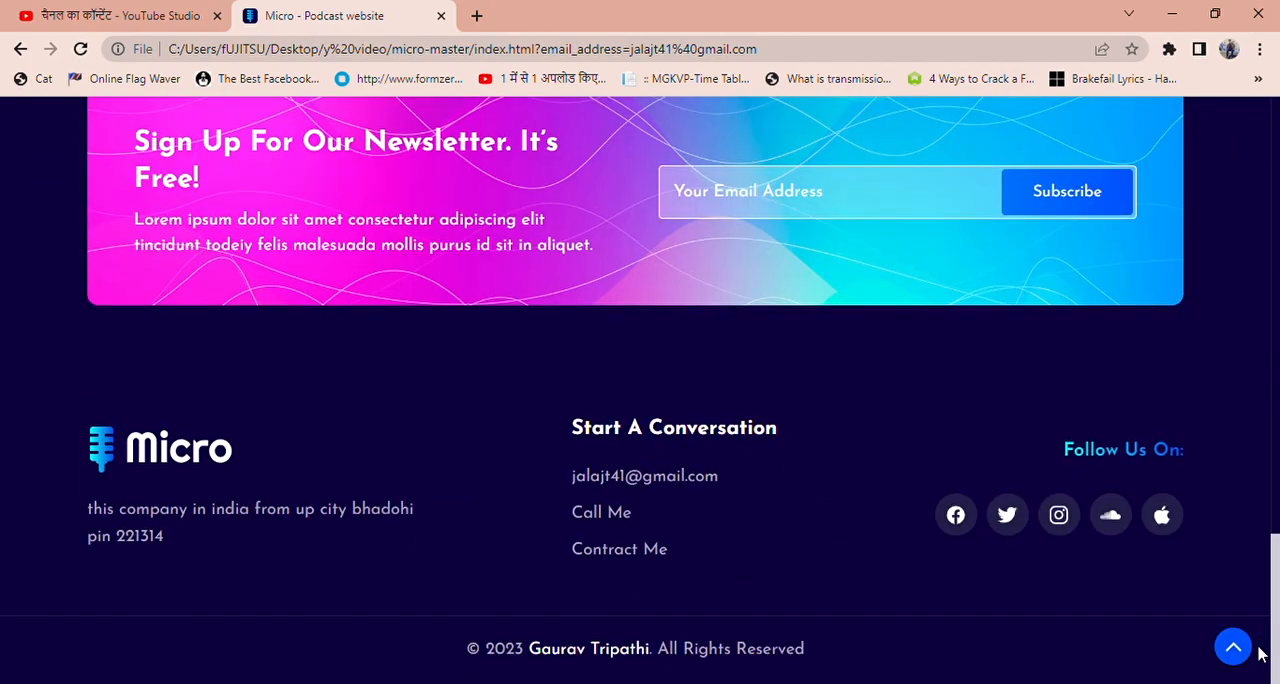
mouse_move(933, 518)
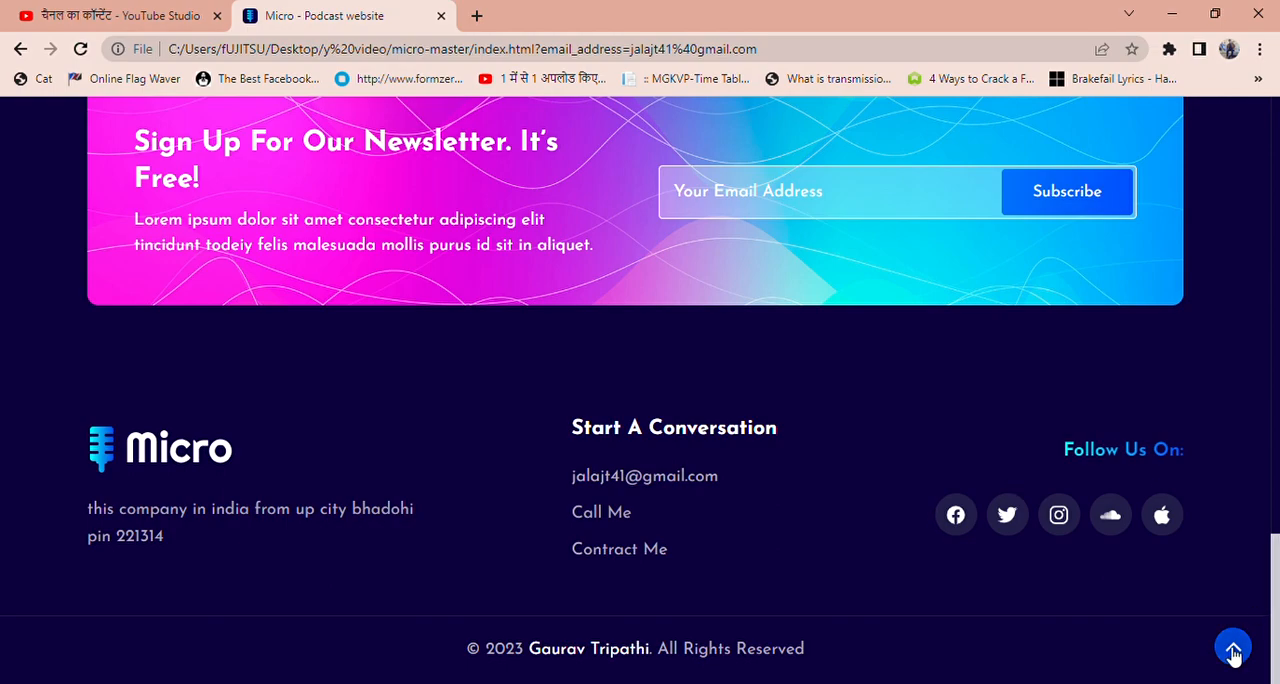
left_click(1232, 648)
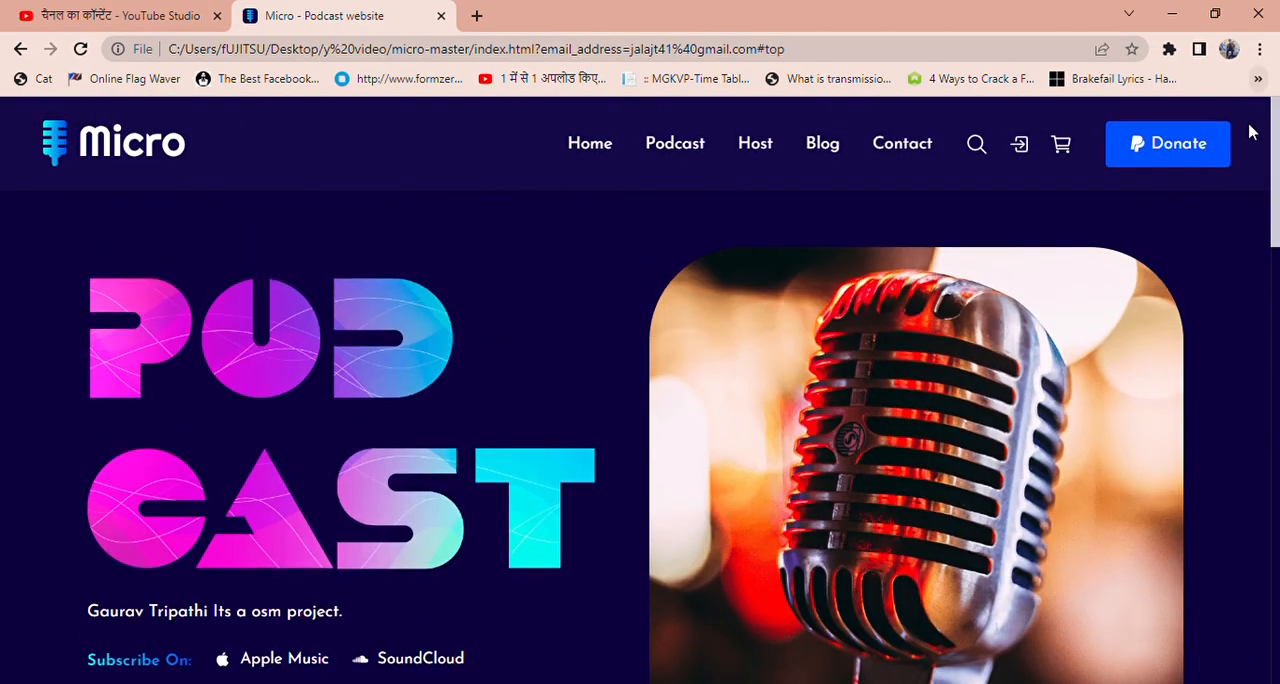
scroll("down", 3)
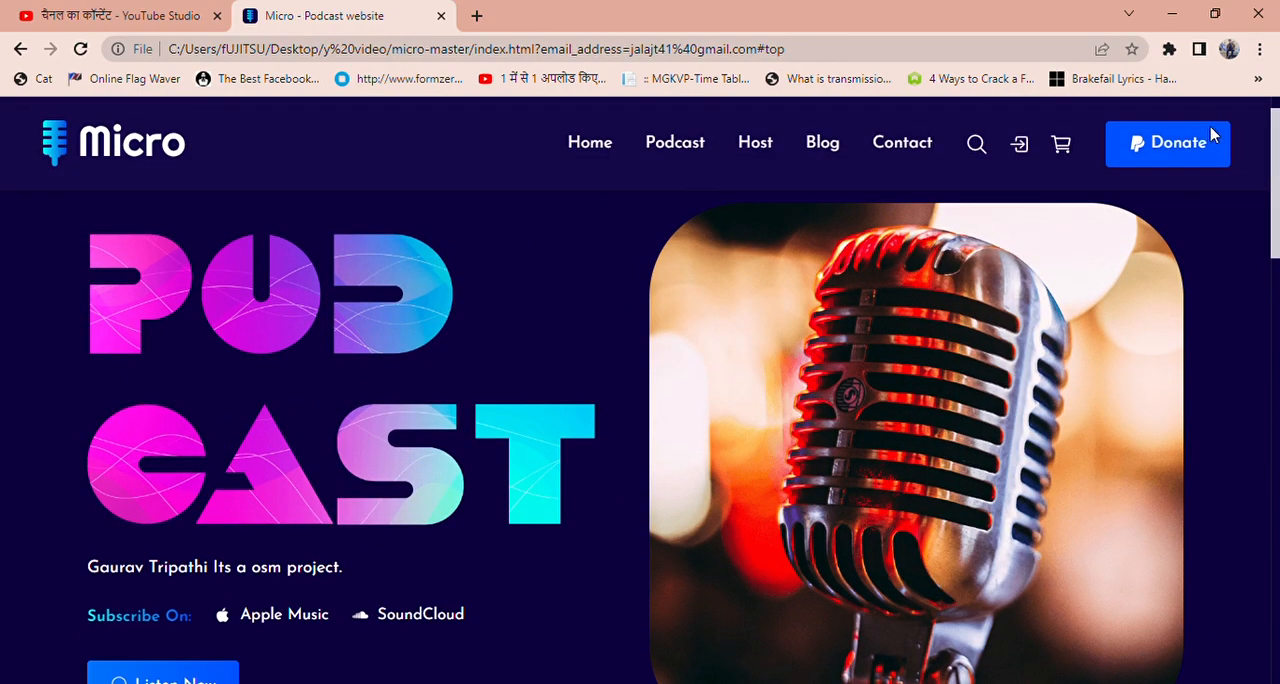